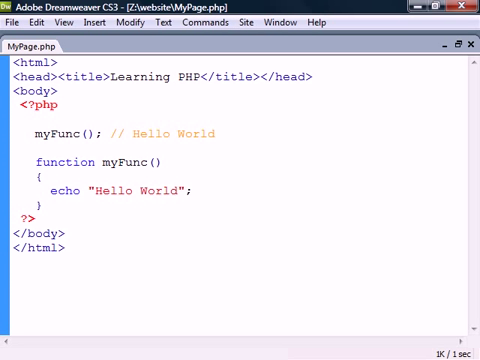
type("MYFUNC")
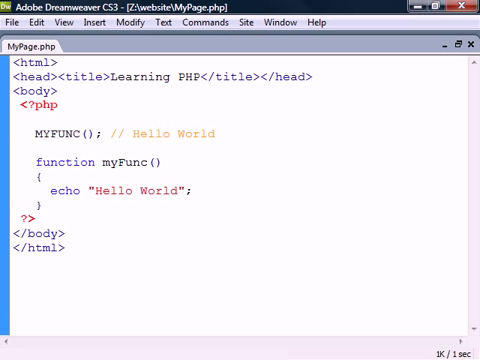
type("myFunc")
type("$x,$y")
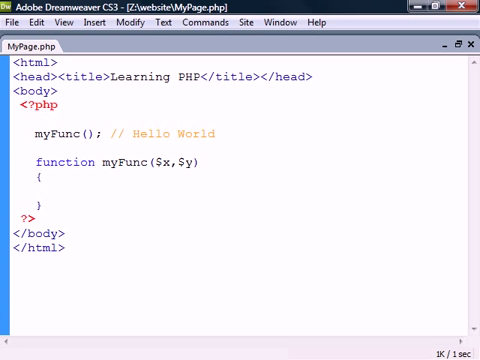
type("echo $x . $y;")
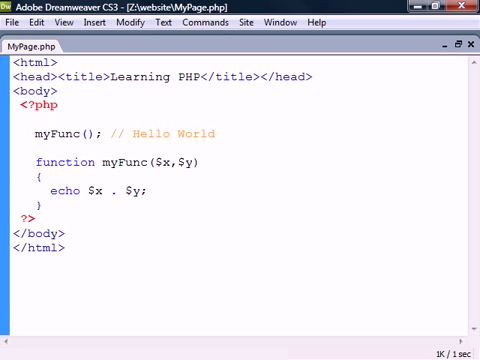
type("\"Hello\", \" World\"")
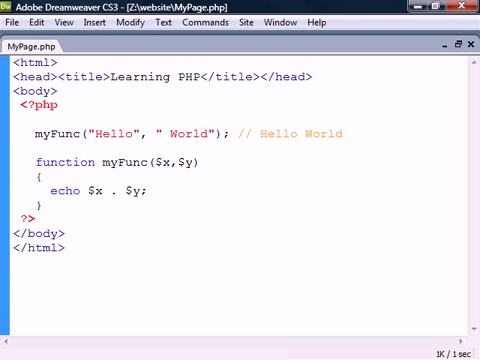
type("= \" Earth\"")
type("$x = \"Hello\"; // global x")
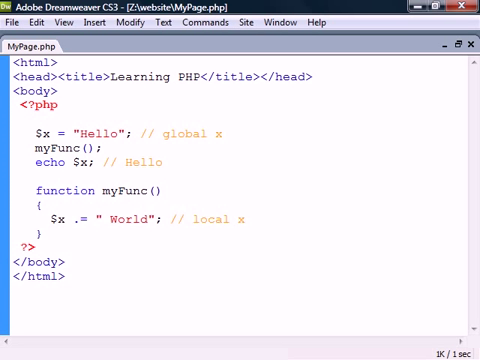
type("global $x; // set 'x' as global in this function")
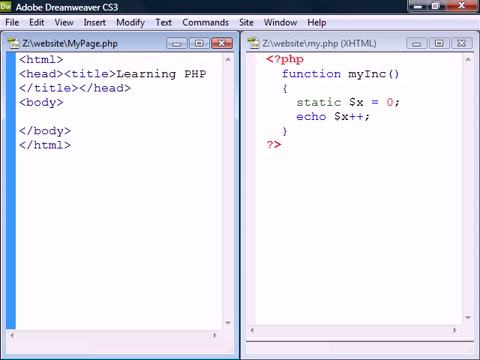
type("<? include(\"my.php\"); ?>")
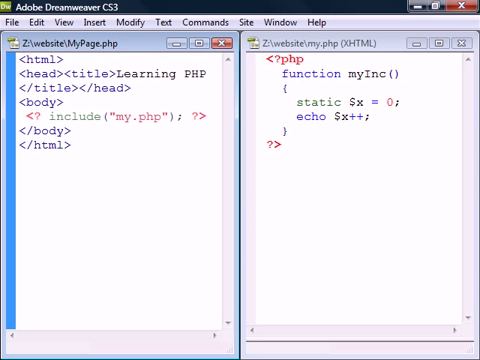